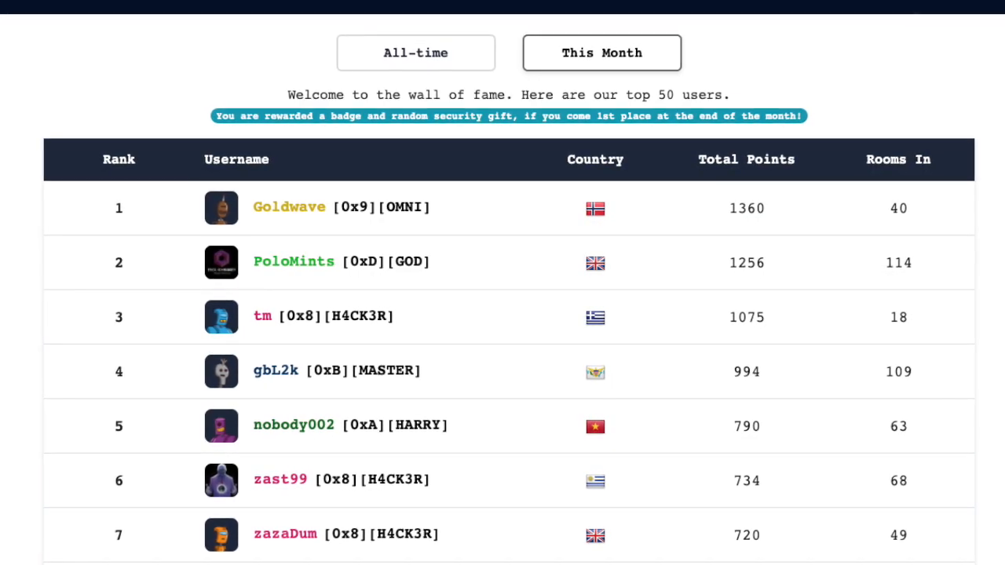
scroll(up, 3)
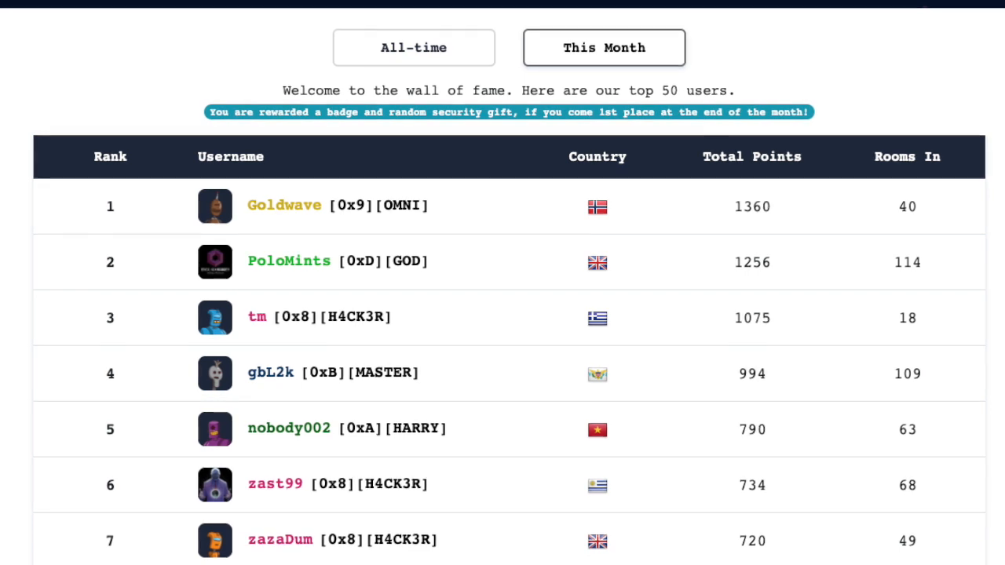